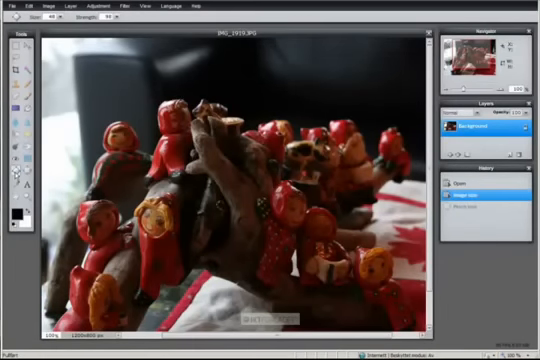
mouse_move(18, 170)
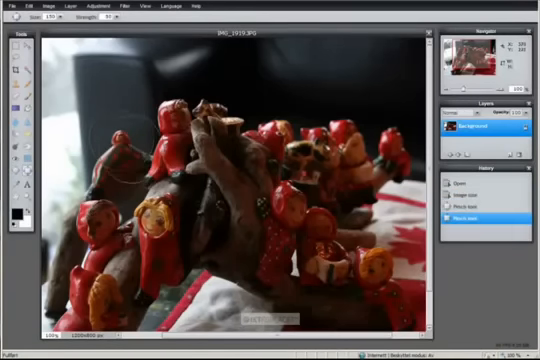
Pinch a doll head and the central wooden carving inward with the Pinch tool (size 150, strength 50)
click(155, 220)
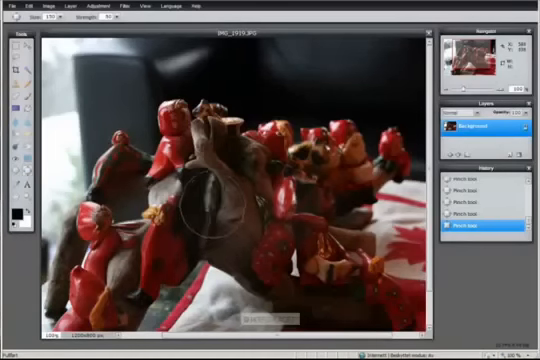
click(200, 195)
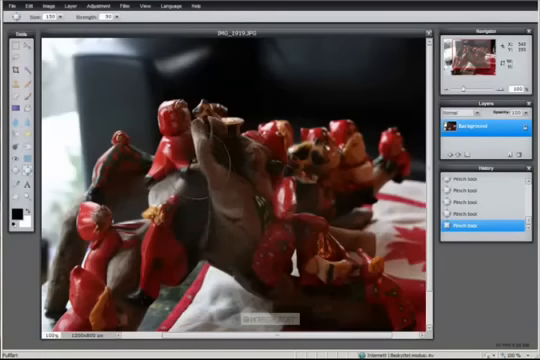